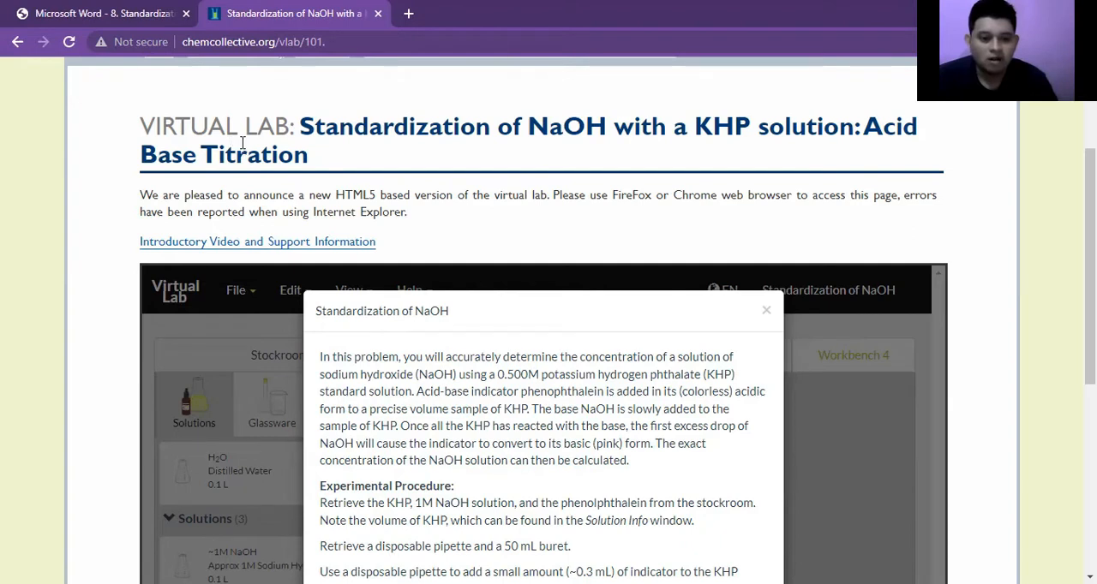
mouse_move(533, 149)
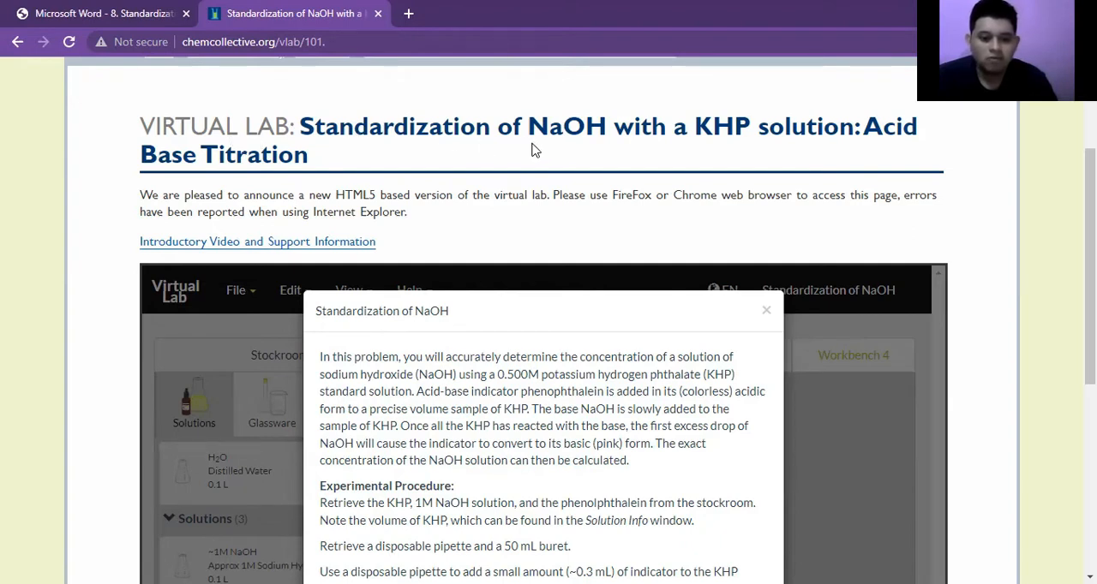
mouse_move(538, 159)
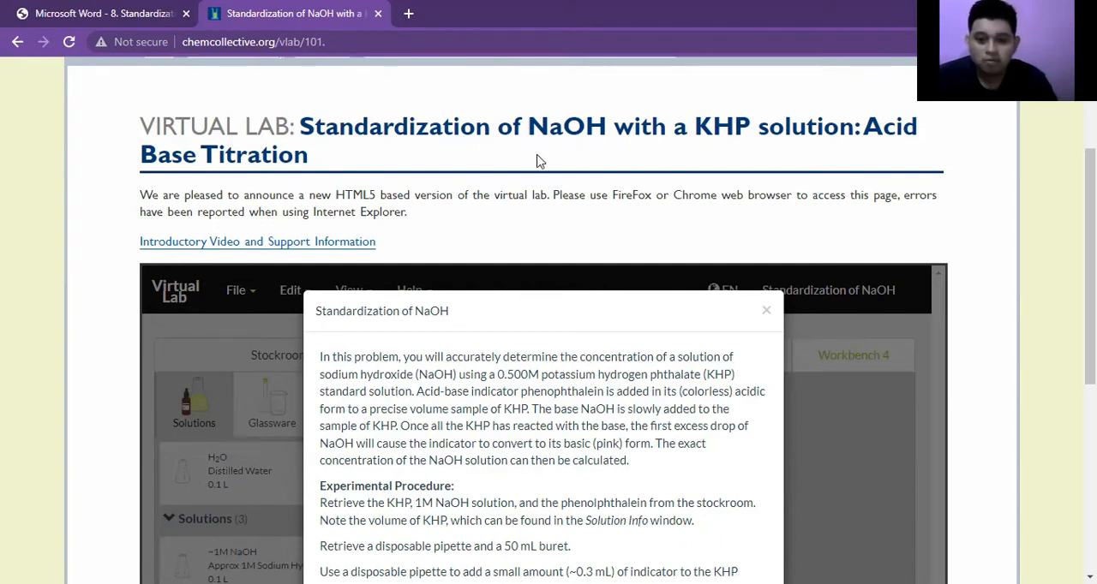
mouse_move(597, 147)
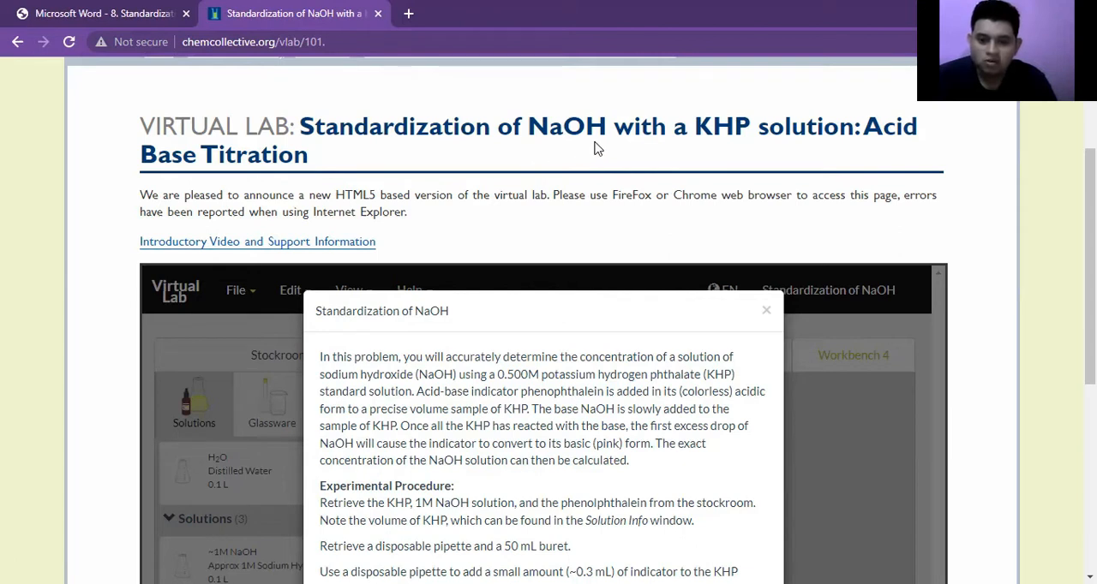
mouse_move(707, 150)
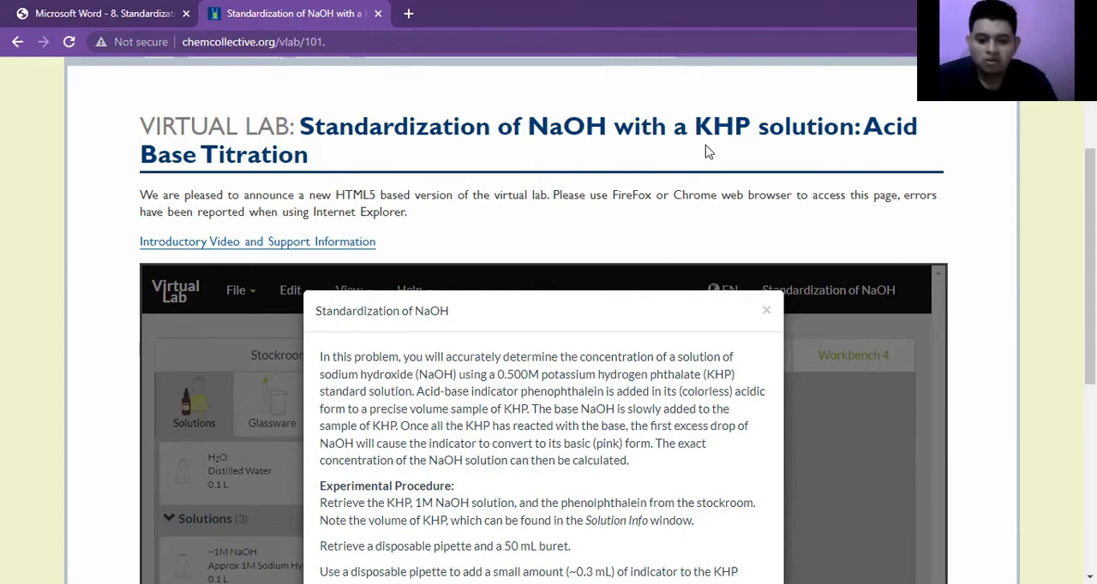
mouse_move(718, 154)
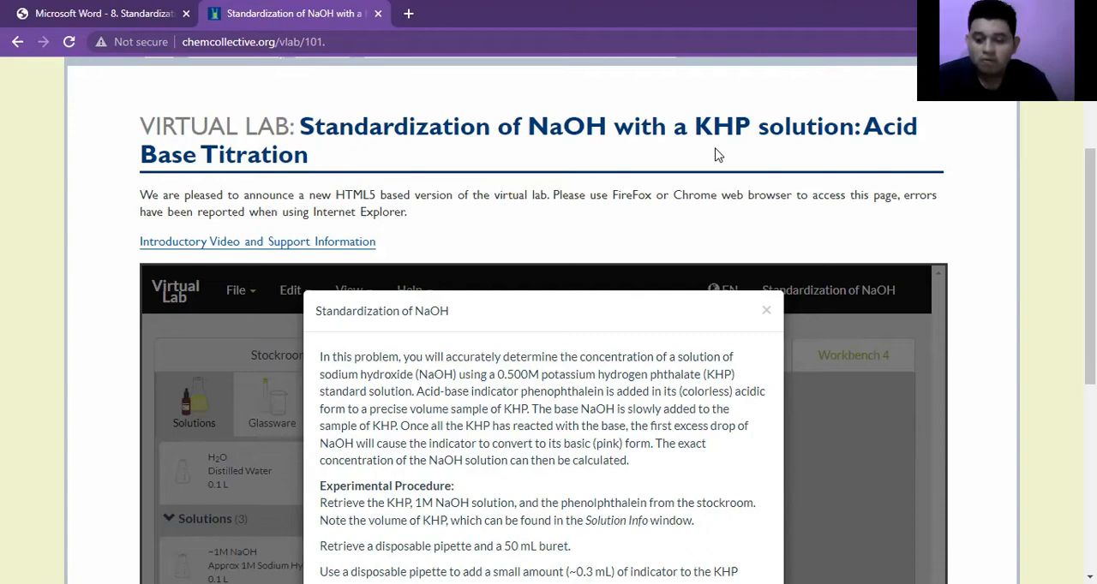
mouse_move(815, 151)
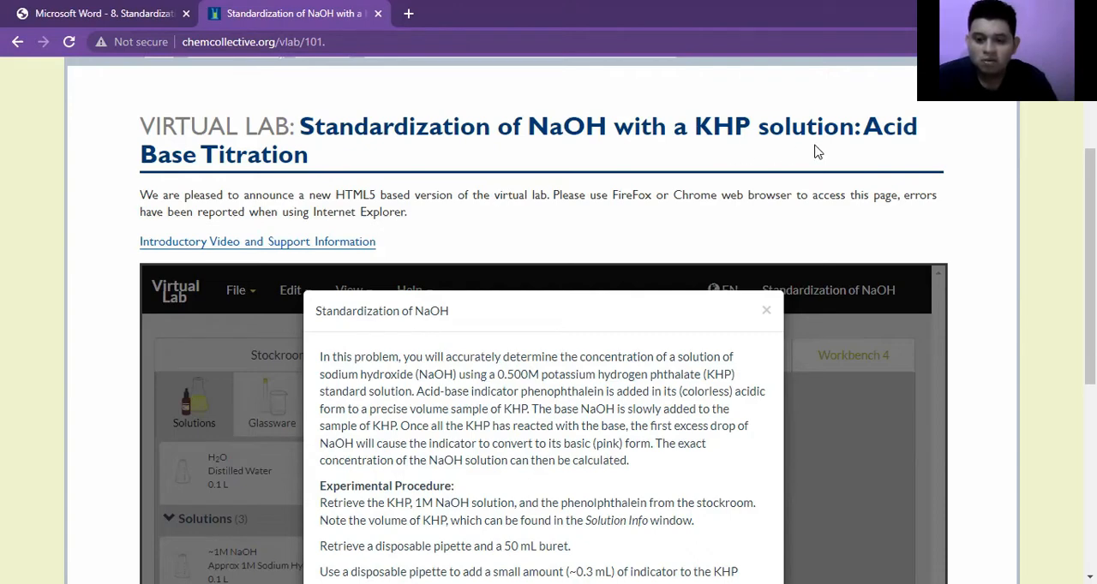
mouse_move(692, 174)
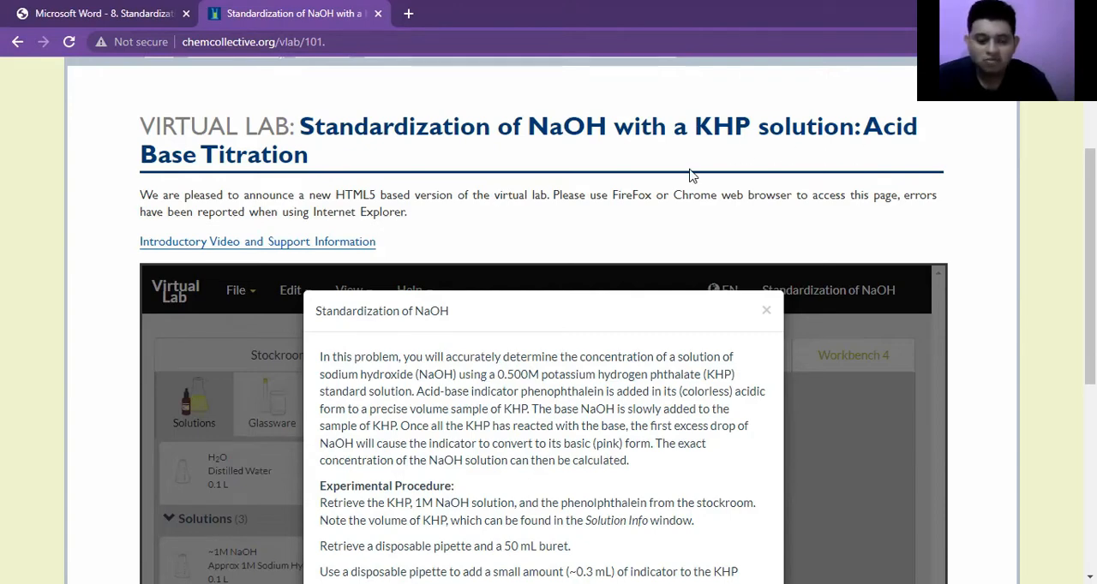
Dismiss the instructions and place ~1M NaOH and 0.500M KHP flasks on the workbench.
scroll(down, 3)
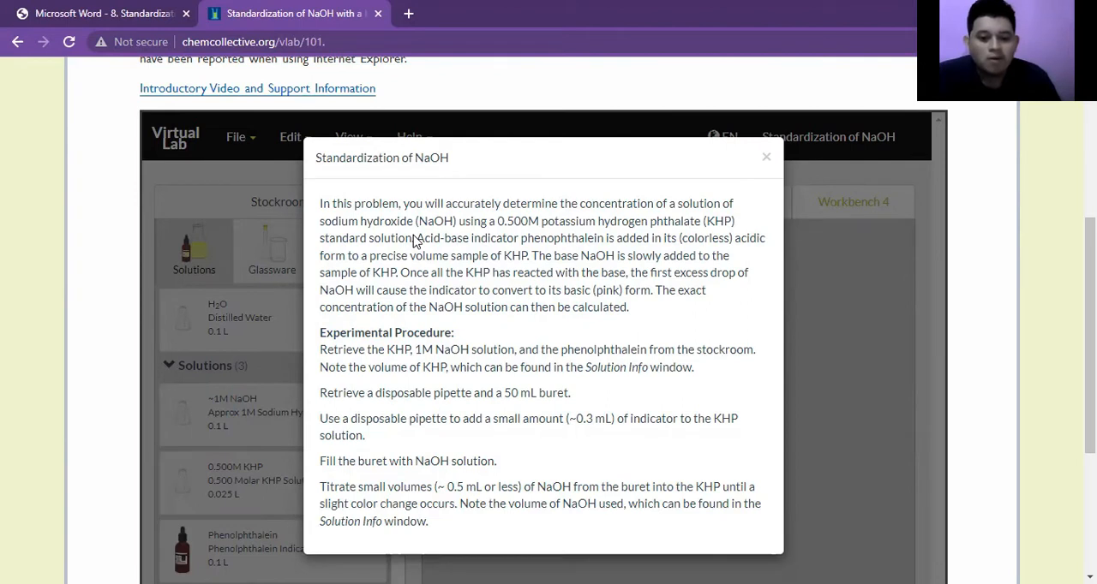
mouse_move(576, 237)
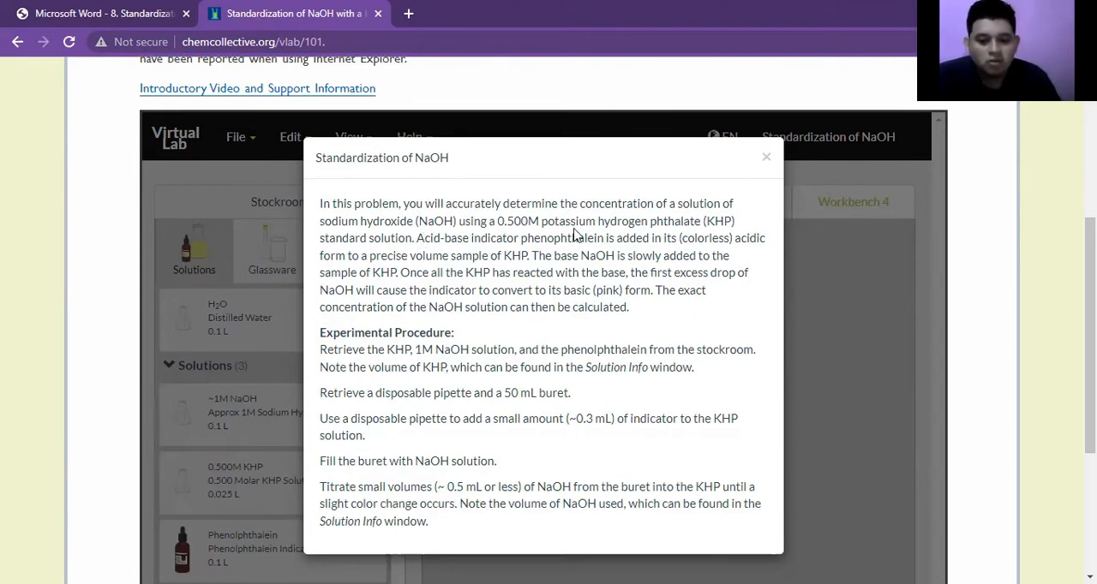
mouse_move(442, 241)
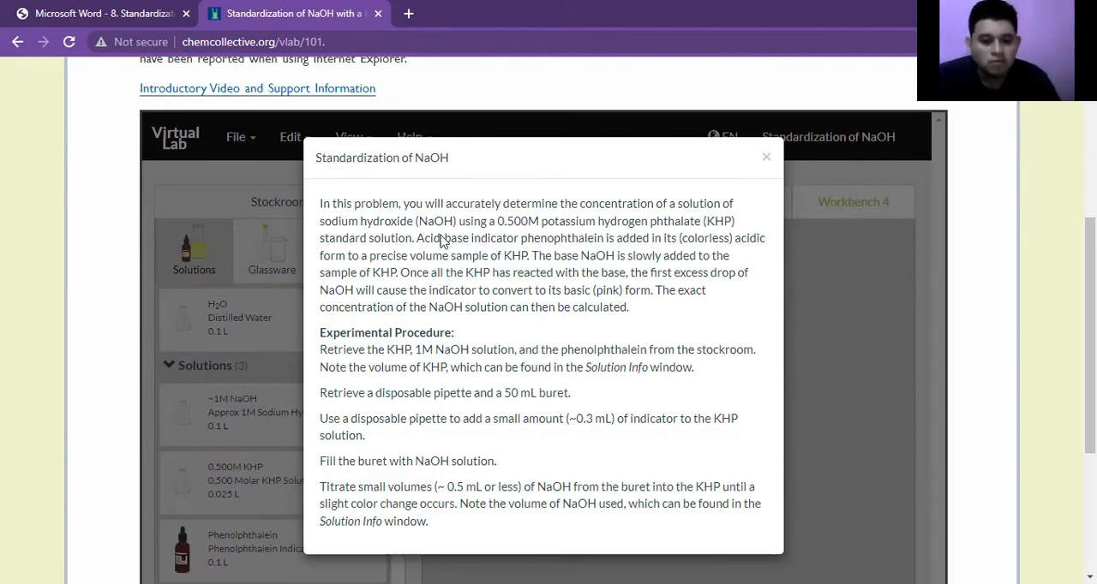
mouse_move(472, 231)
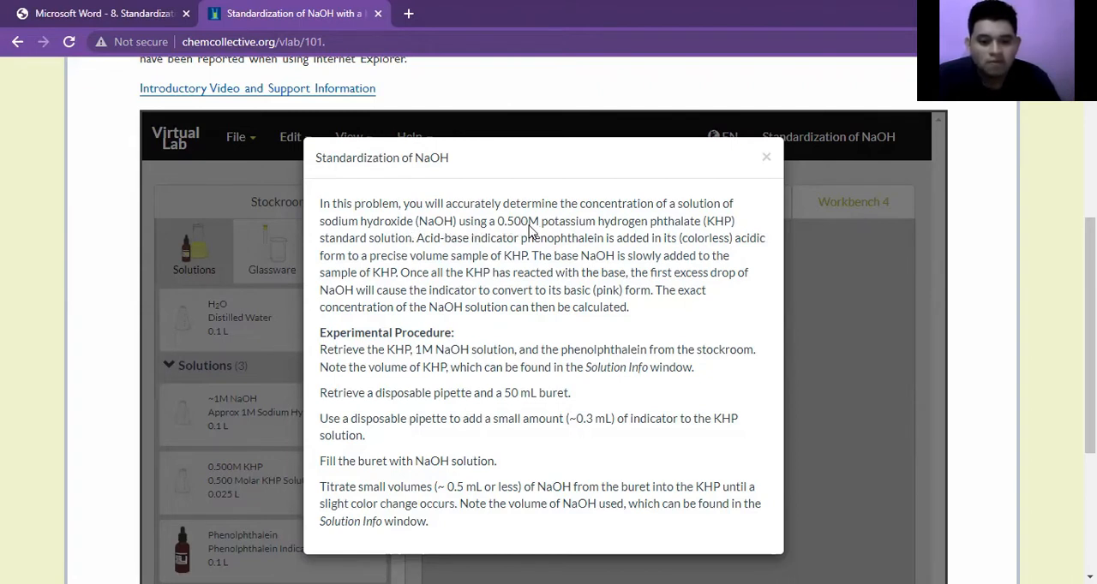
mouse_move(631, 229)
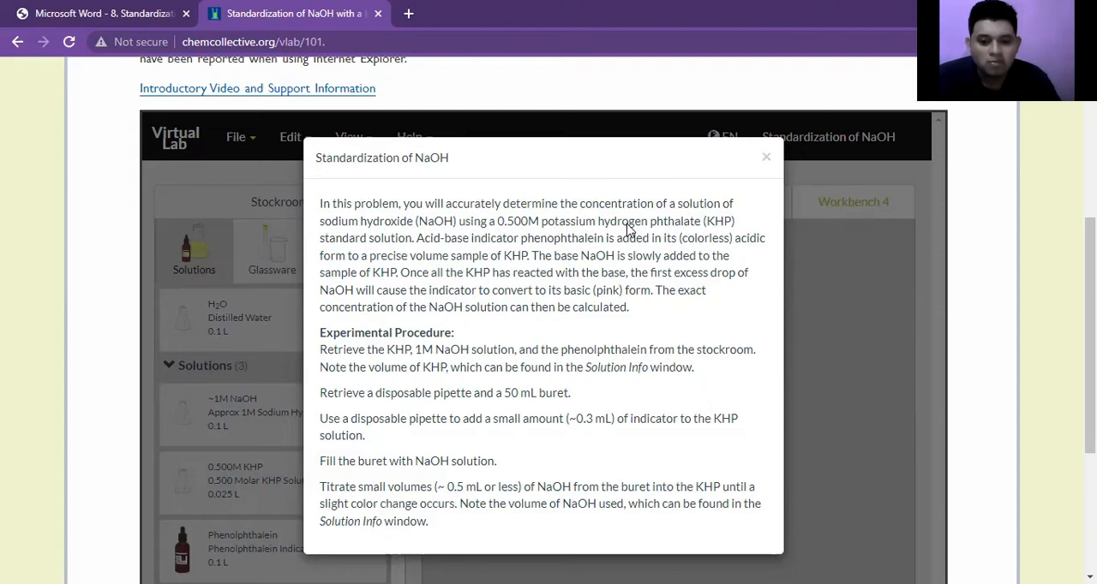
mouse_move(716, 226)
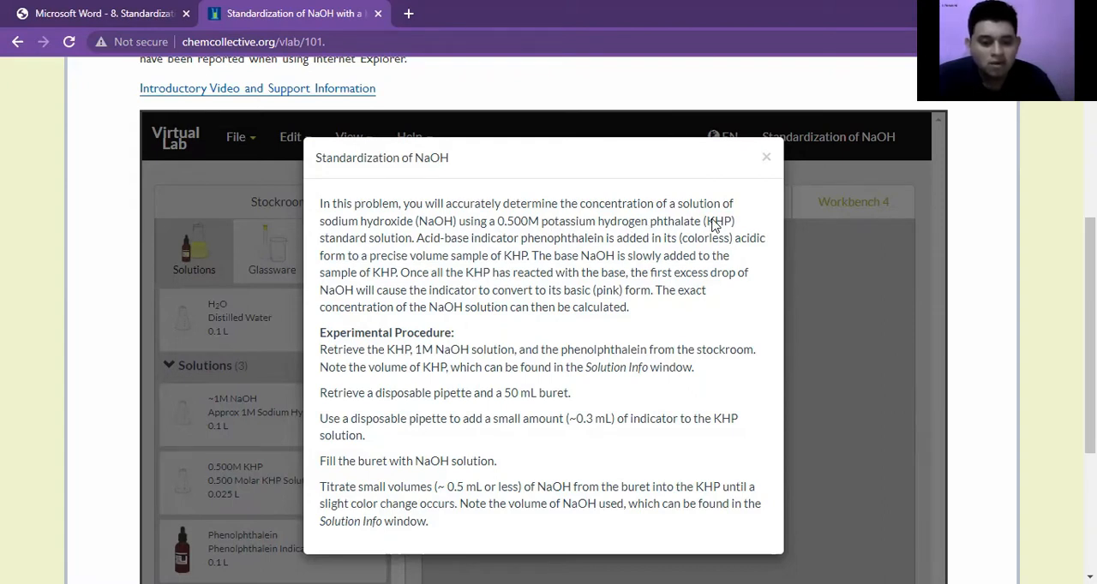
mouse_move(428, 257)
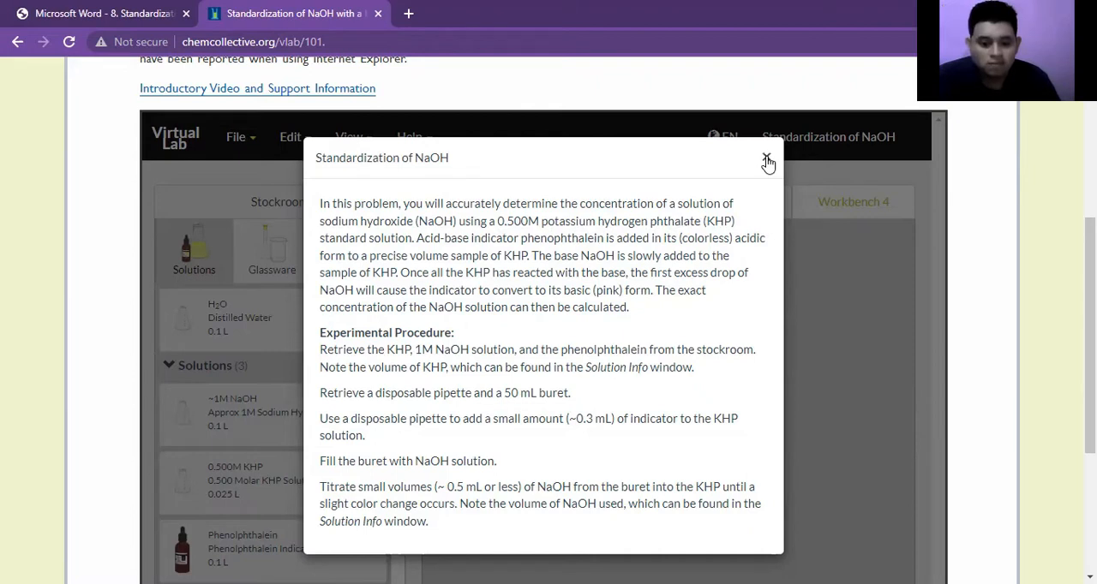
click(767, 161)
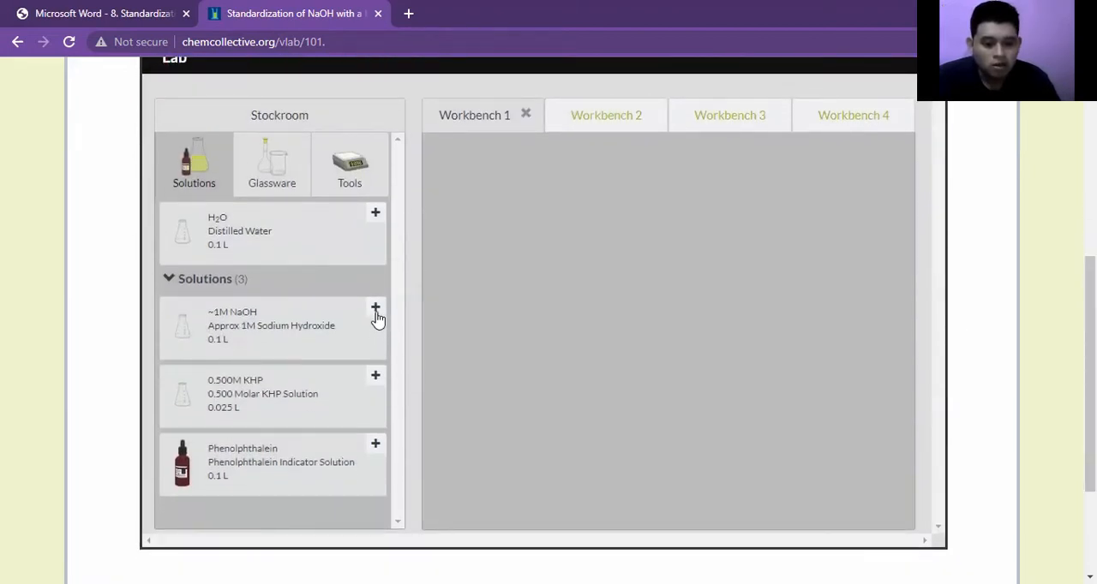
click(375, 308)
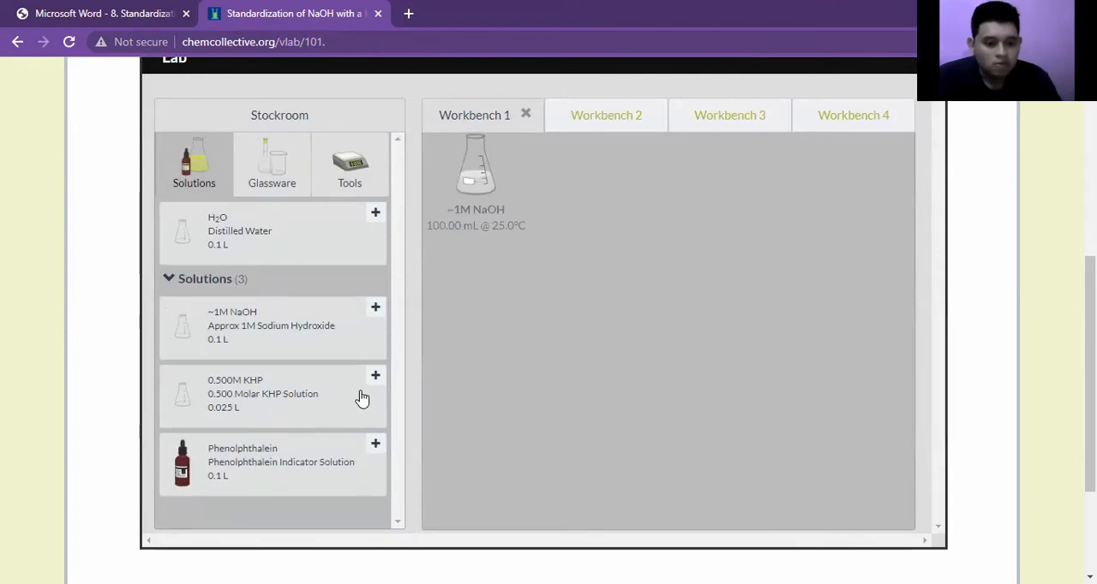
mouse_move(373, 391)
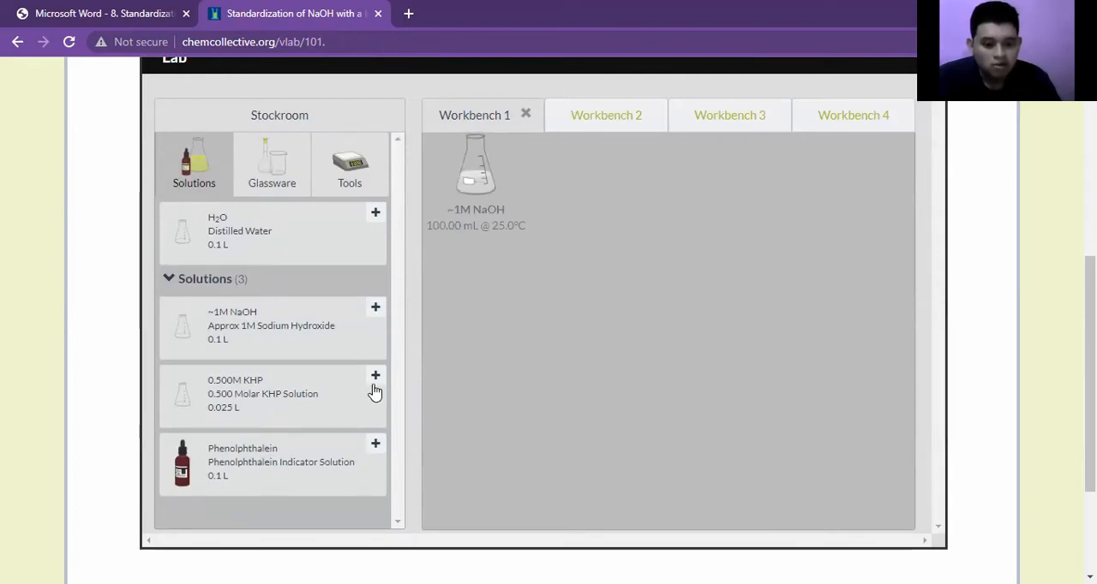
click(375, 375)
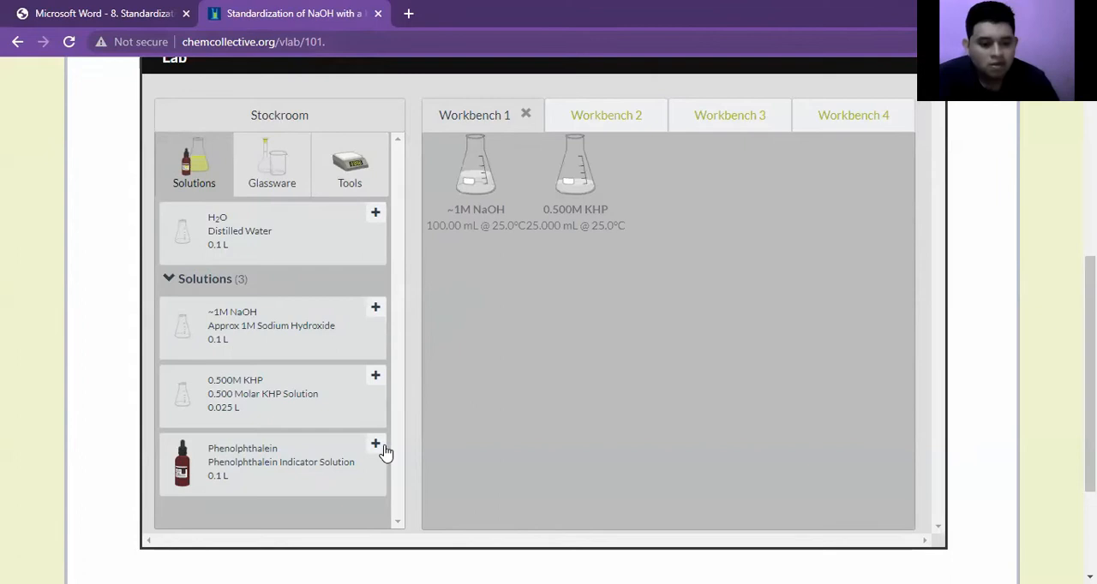
mouse_move(291, 512)
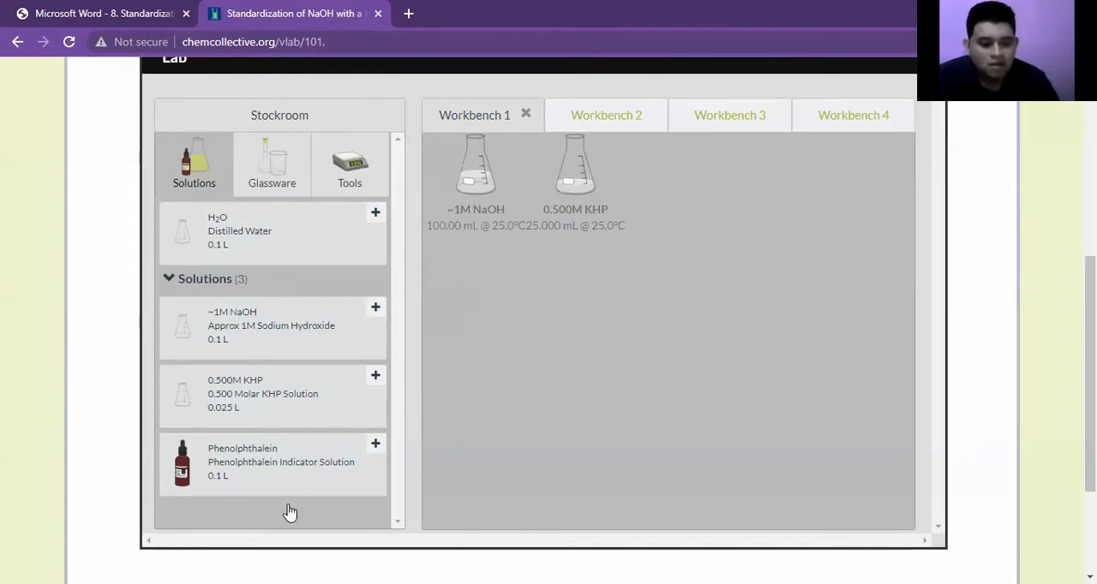
mouse_move(302, 481)
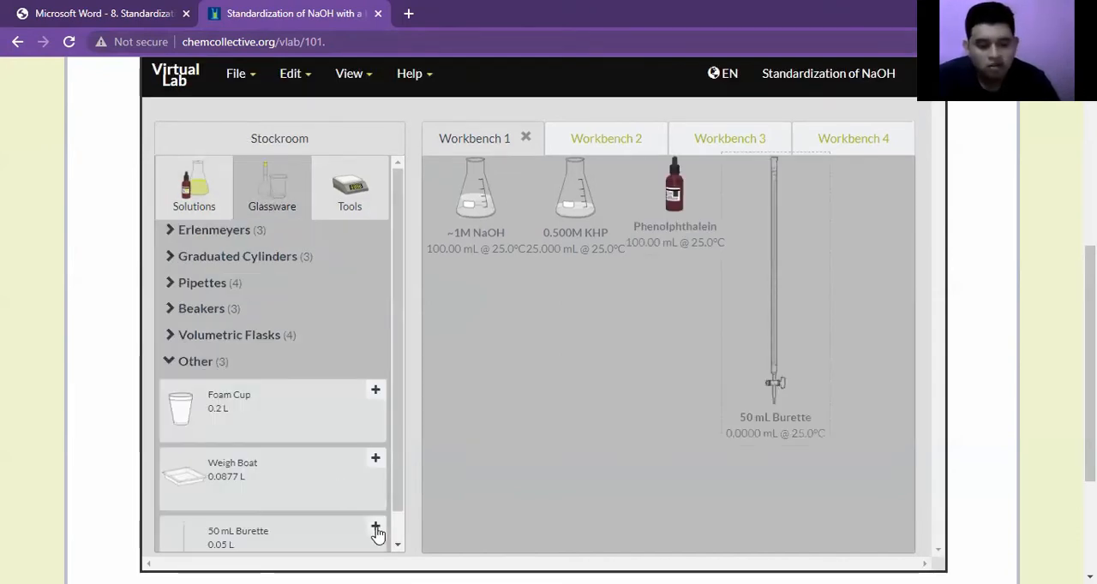
Pour the ~1M NaOH flask into the 50 mL burette.
click(476, 197)
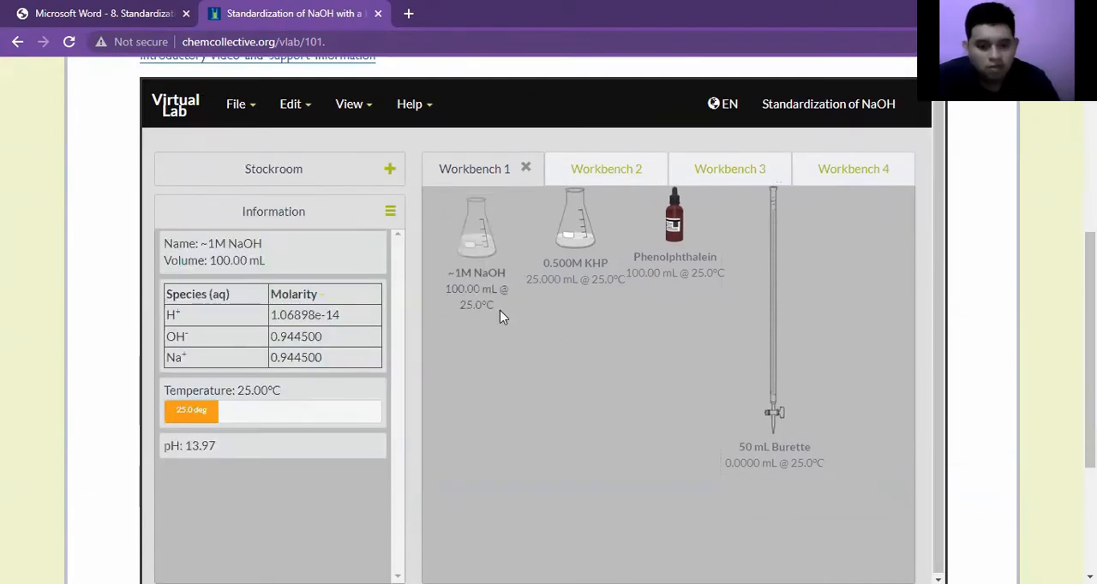
drag(476, 231, 771, 320)
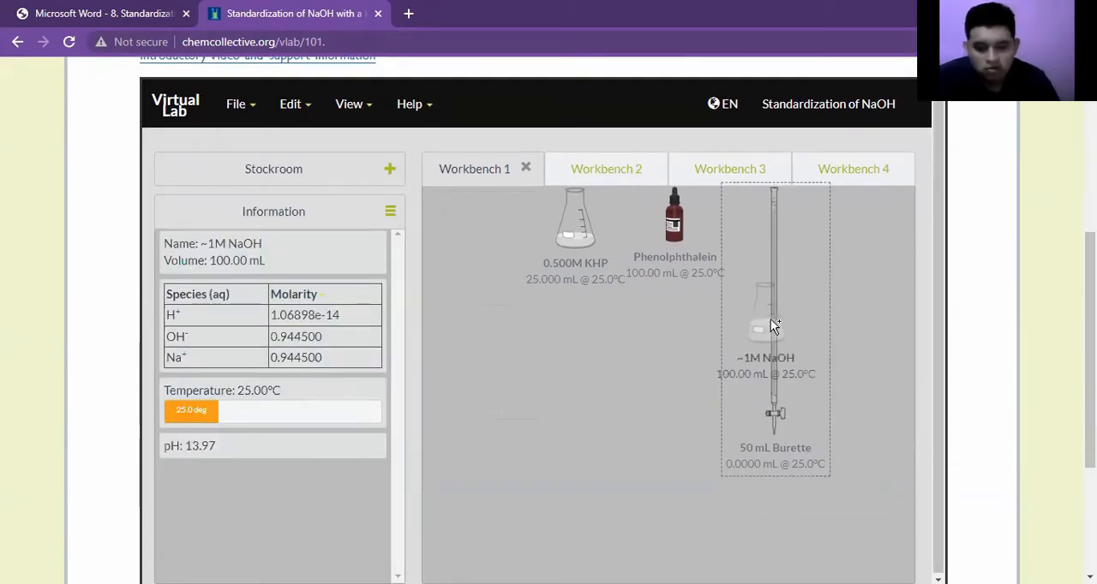
scroll(down, 3)
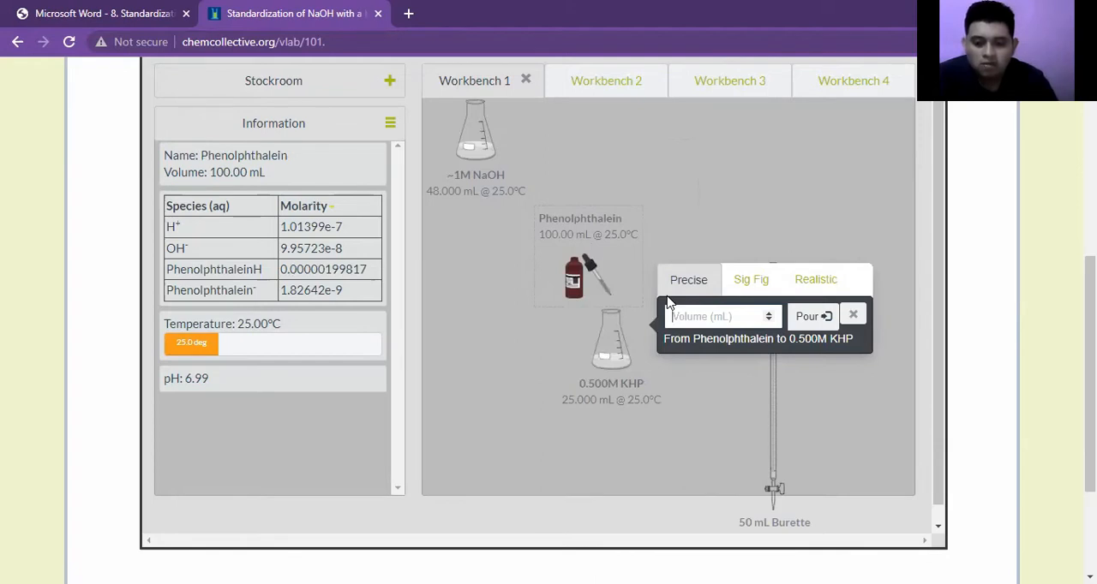
Pour 1 mL of phenolphthalein into the KHP flask and dismiss the pour box.
click(812, 315)
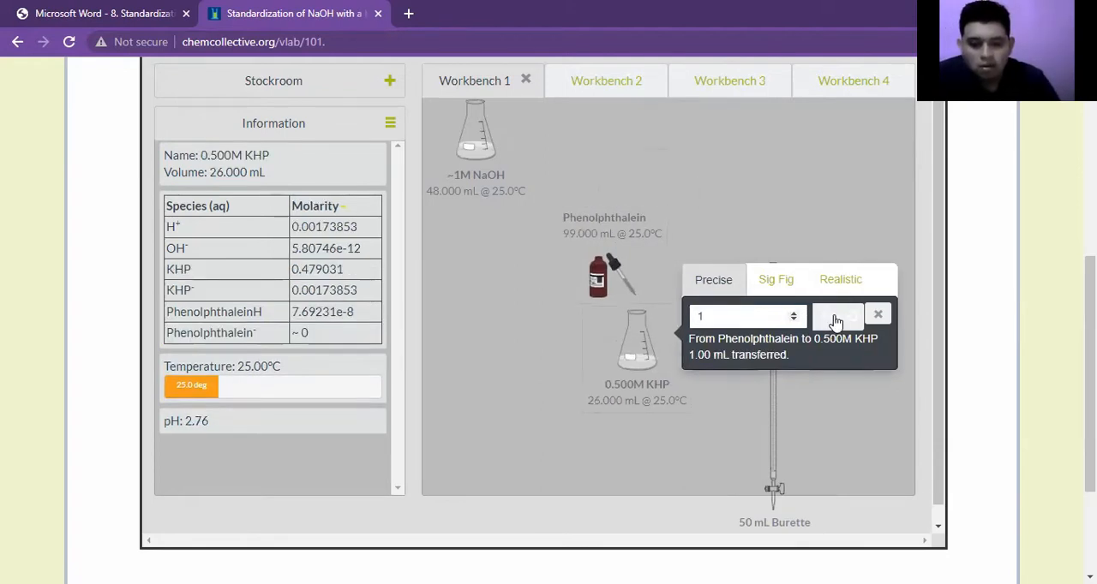
click(877, 314)
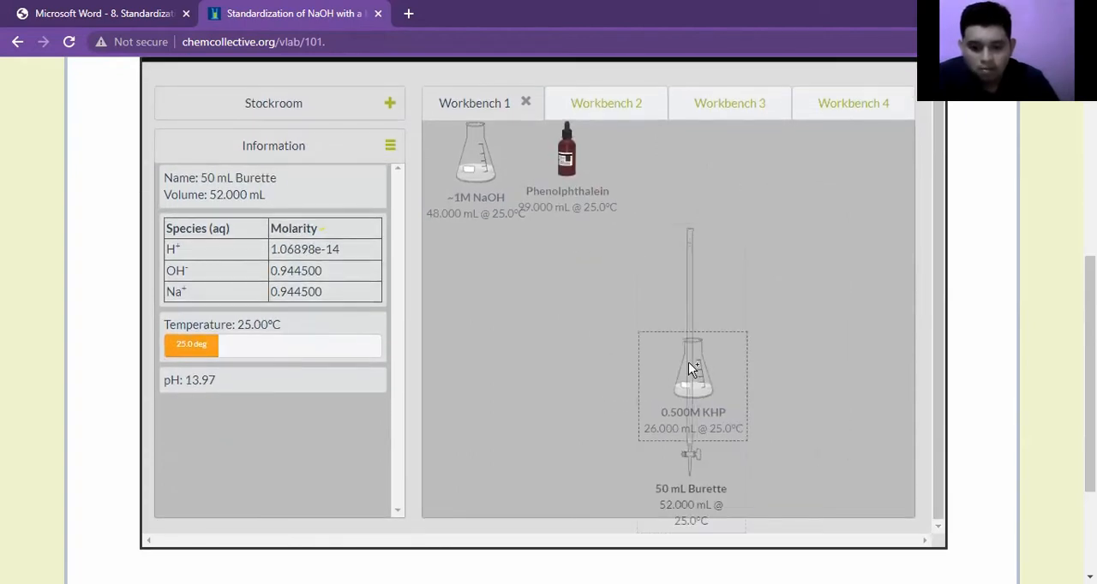
Release about 12 mL of NaOH from the burette into the KHP flask.
click(689, 385)
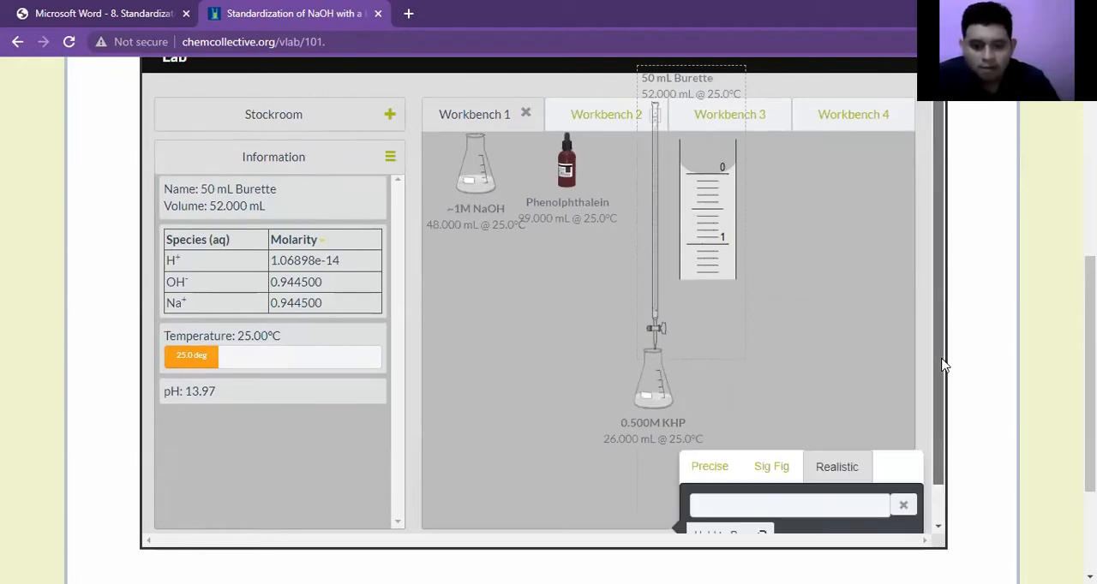
scroll(down, 3)
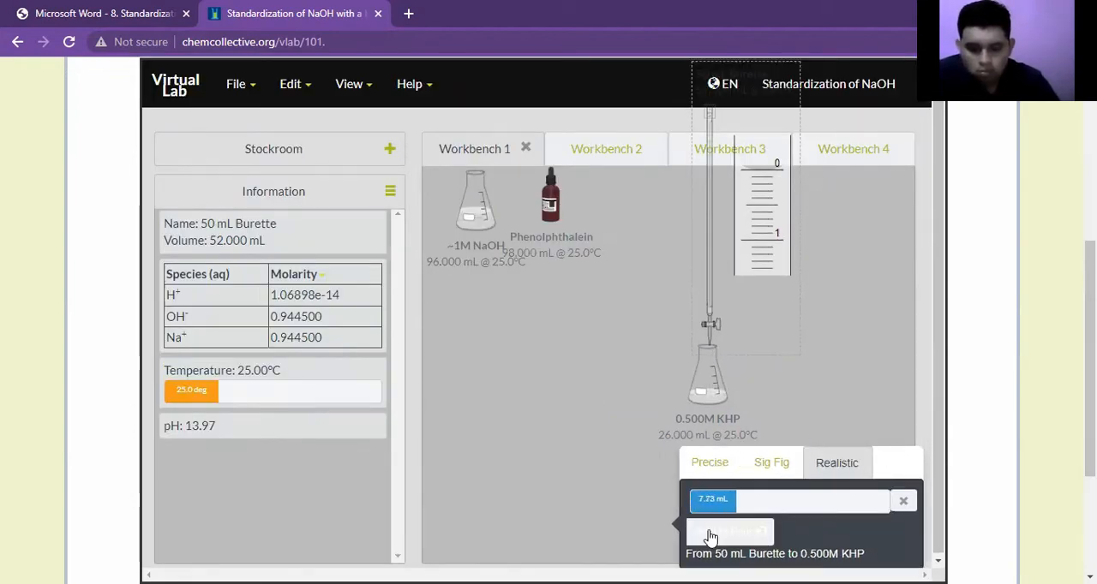
click(730, 531)
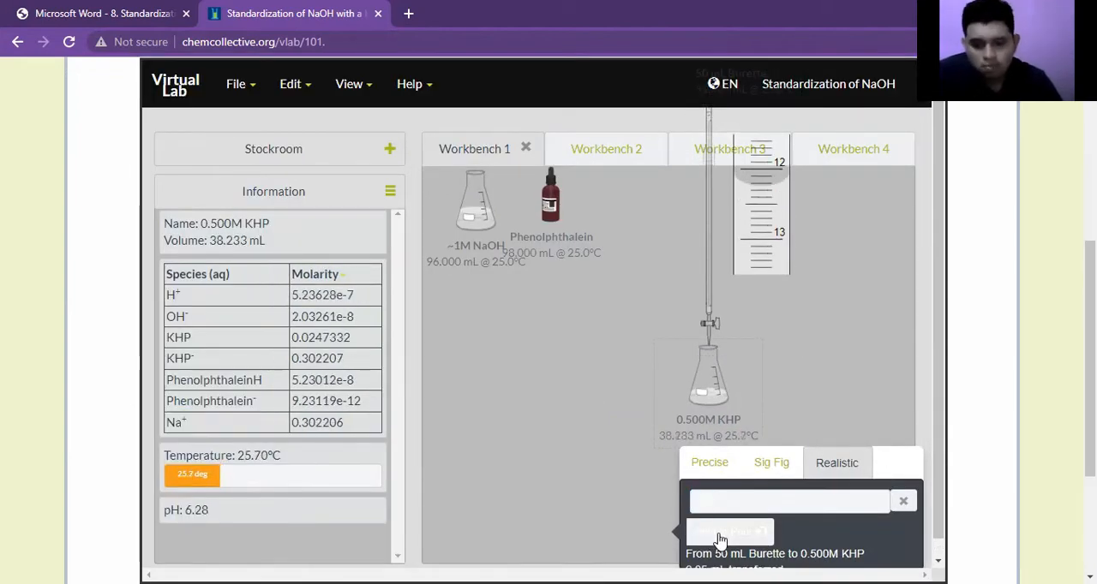
click(726, 531)
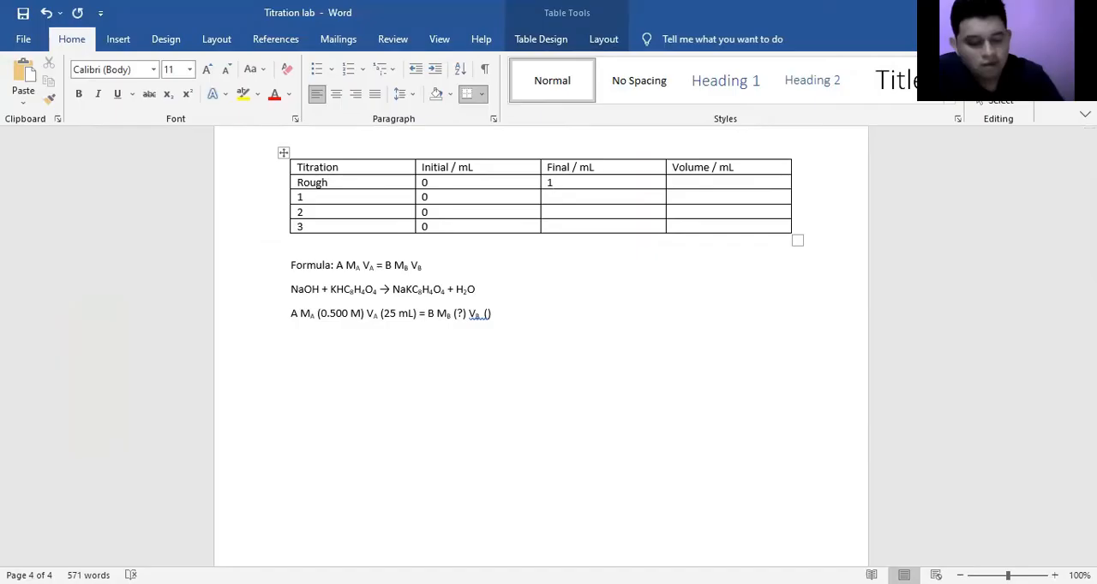
Enter 13.2 mL as the Rough row's final reading and volume, then return to the lab.
text(13.2)
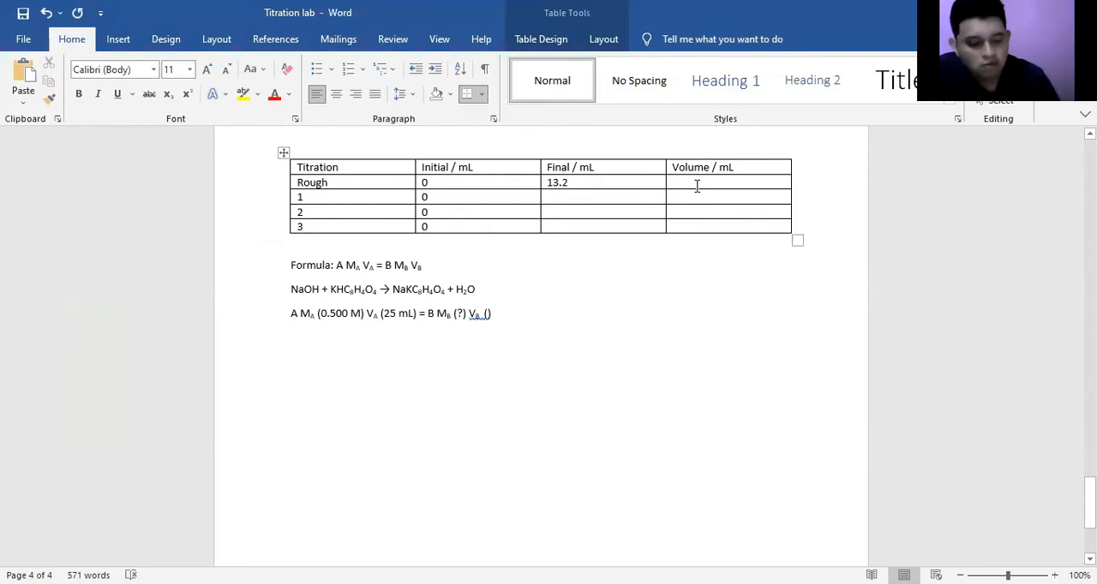
text(13.2)
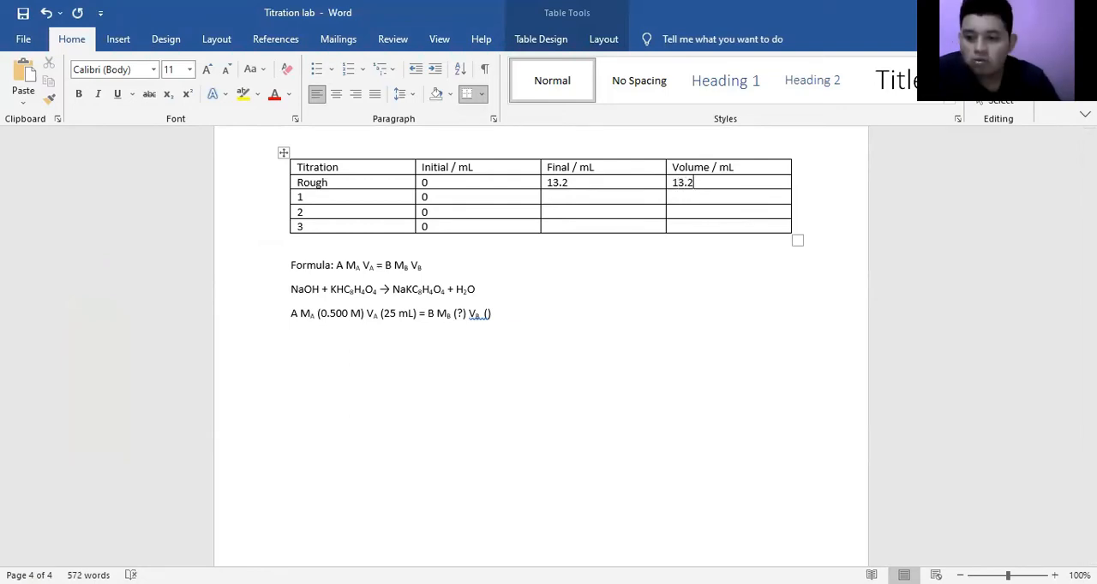
click(291, 13)
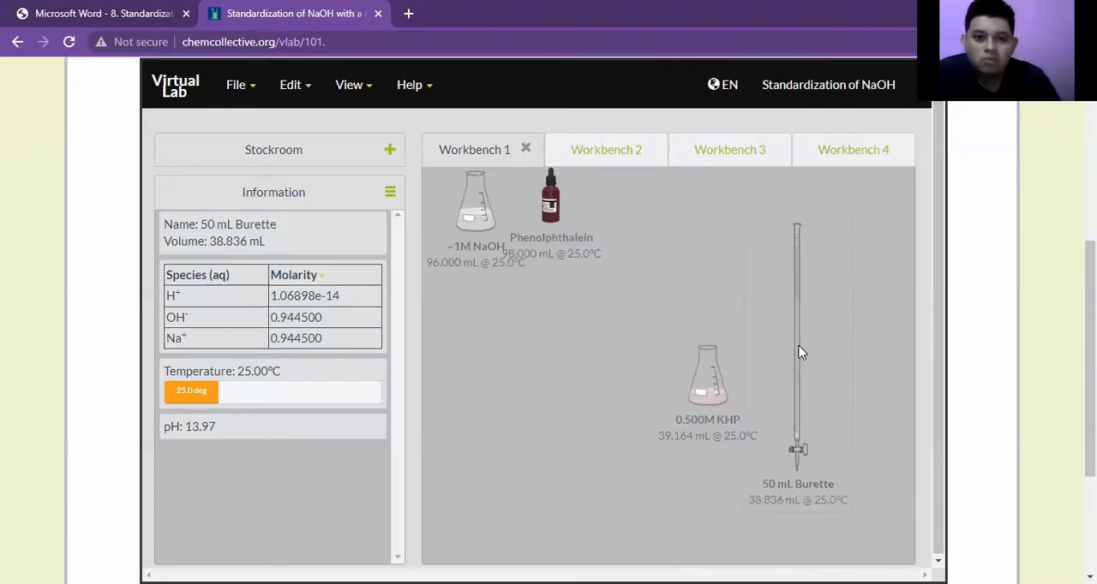
mouse_move(603, 264)
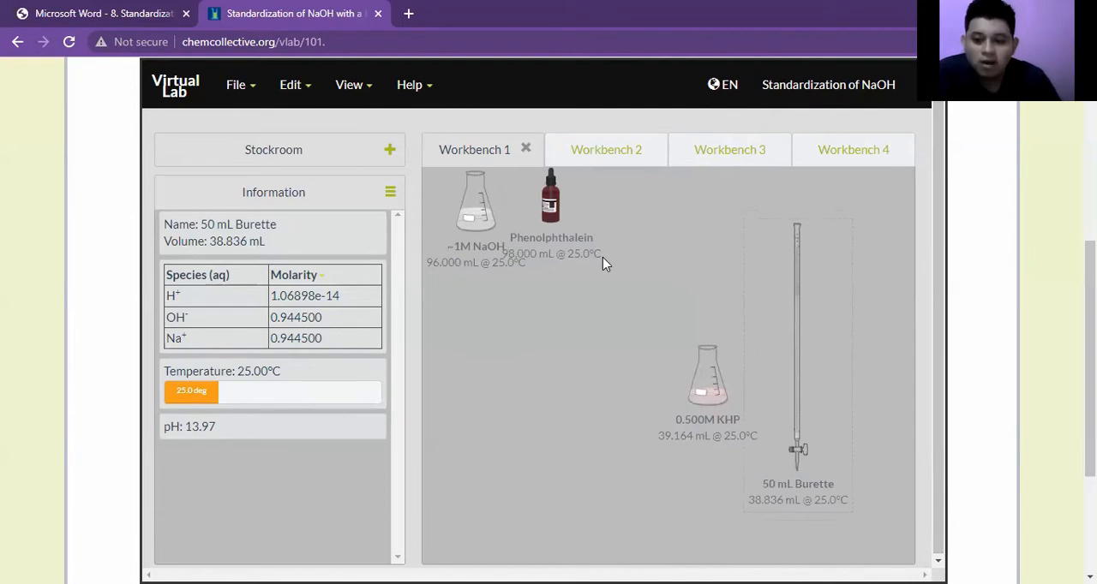
mouse_move(621, 156)
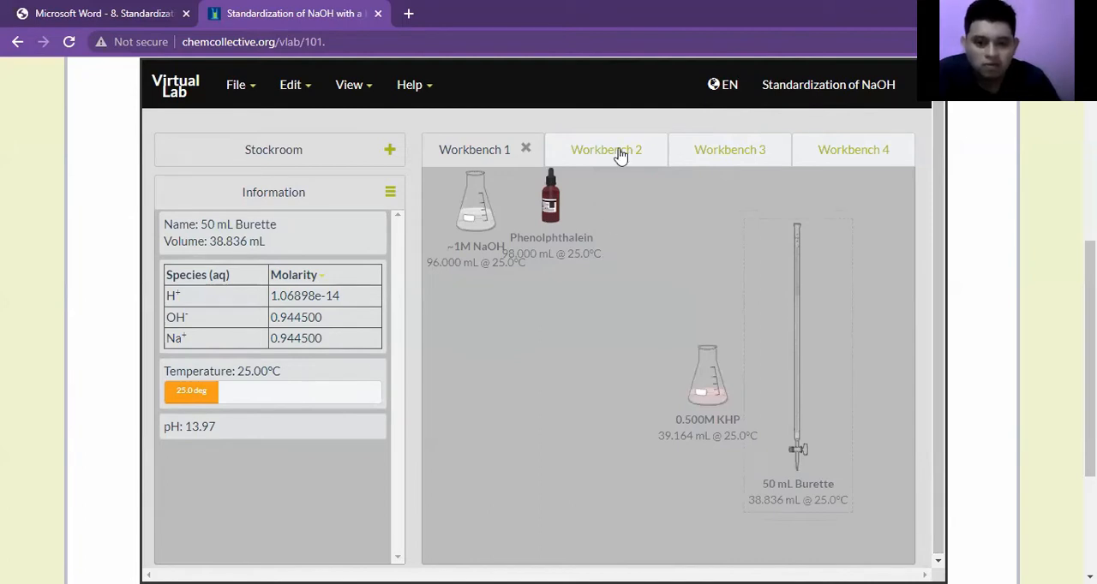
Switch to Workbench 2 and add a small portion of NaOH to its KHP flask.
click(607, 149)
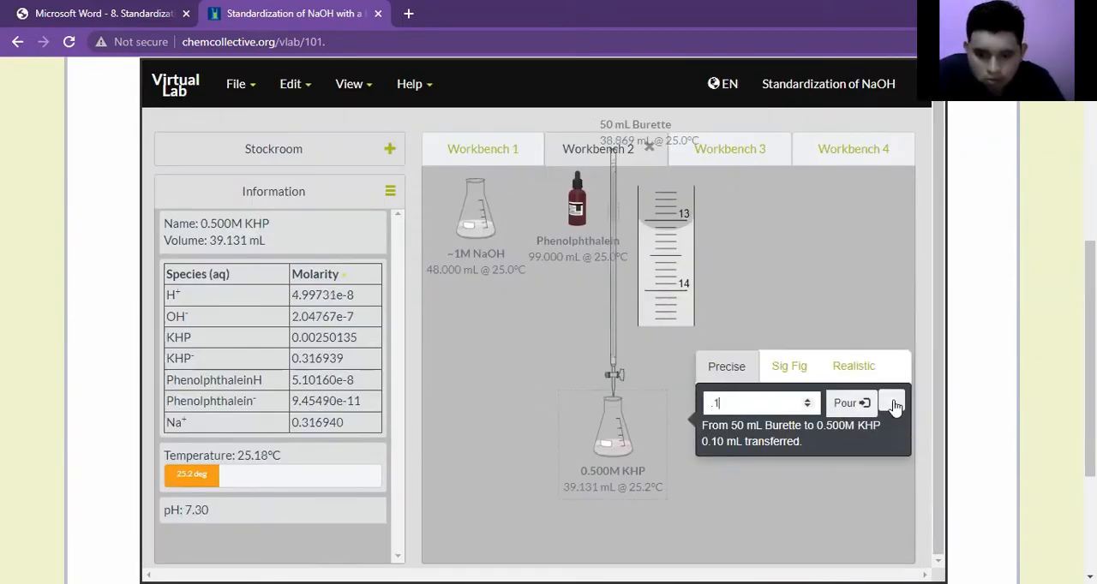
click(720, 147)
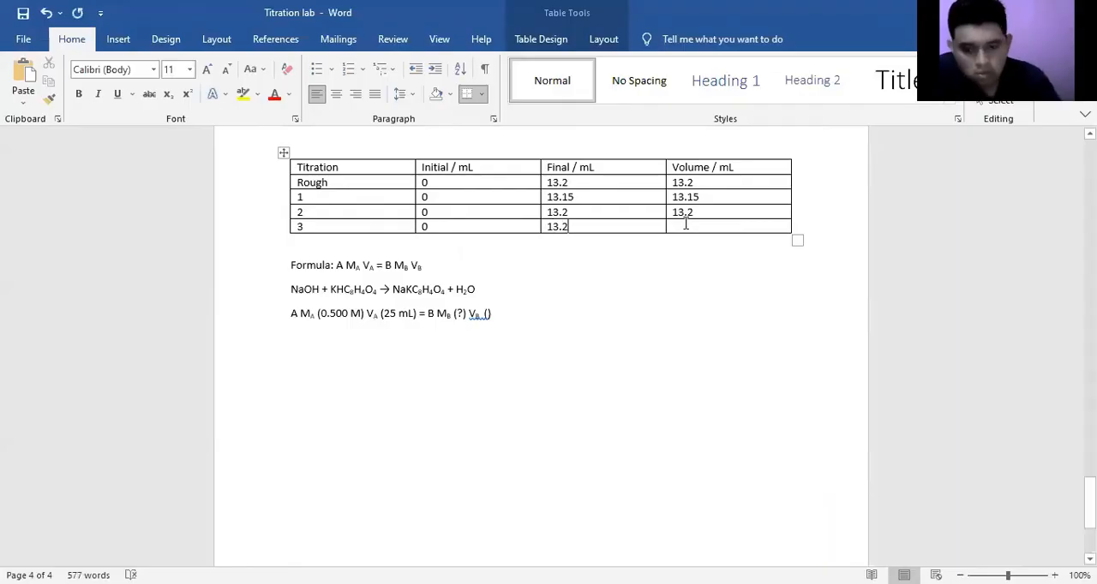
Fill trial 3's volume cell and begin an 'Average' line below the table.
click(292, 13)
text(13.2)
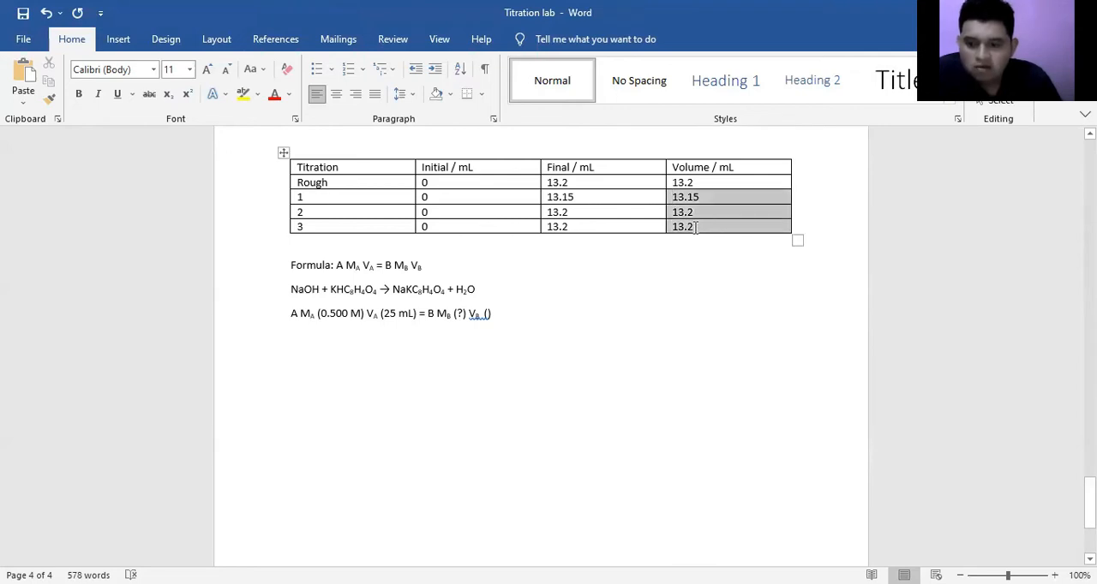
click(292, 240)
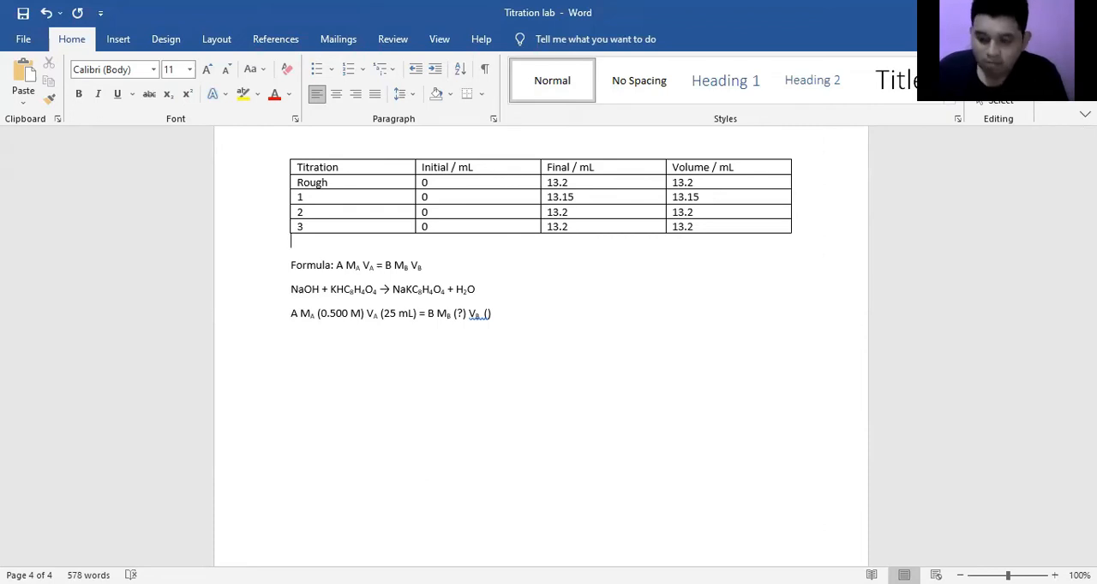
text(Average of 13.18)
text(0.500 * 25 = )
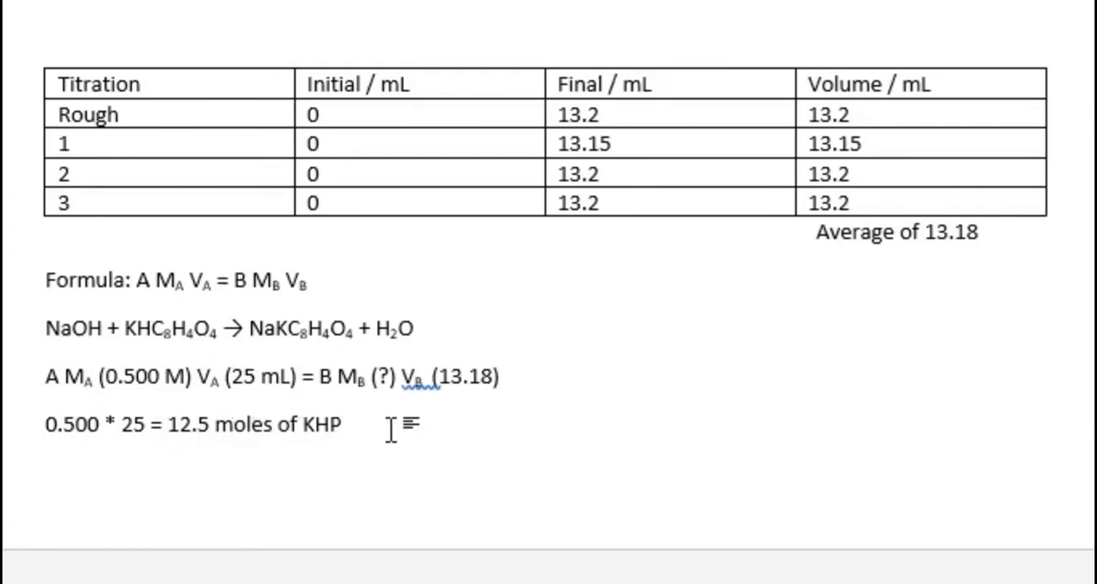
Add the line '12.5 moles of NaOH' and start '12.5 /' on the next line.
text(12.5 moles of NaOH)
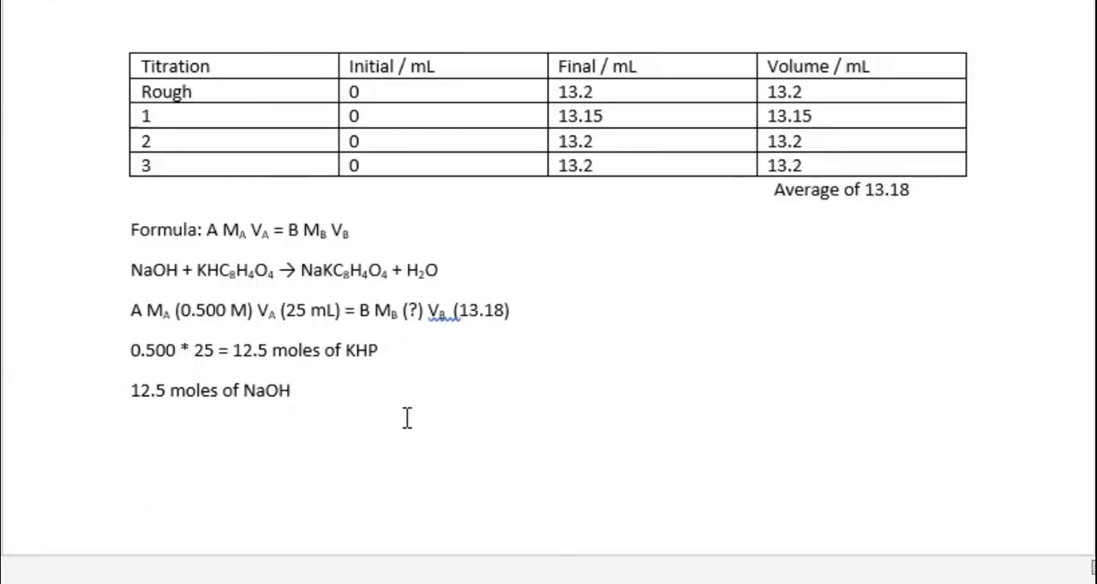
text(12.5 /)
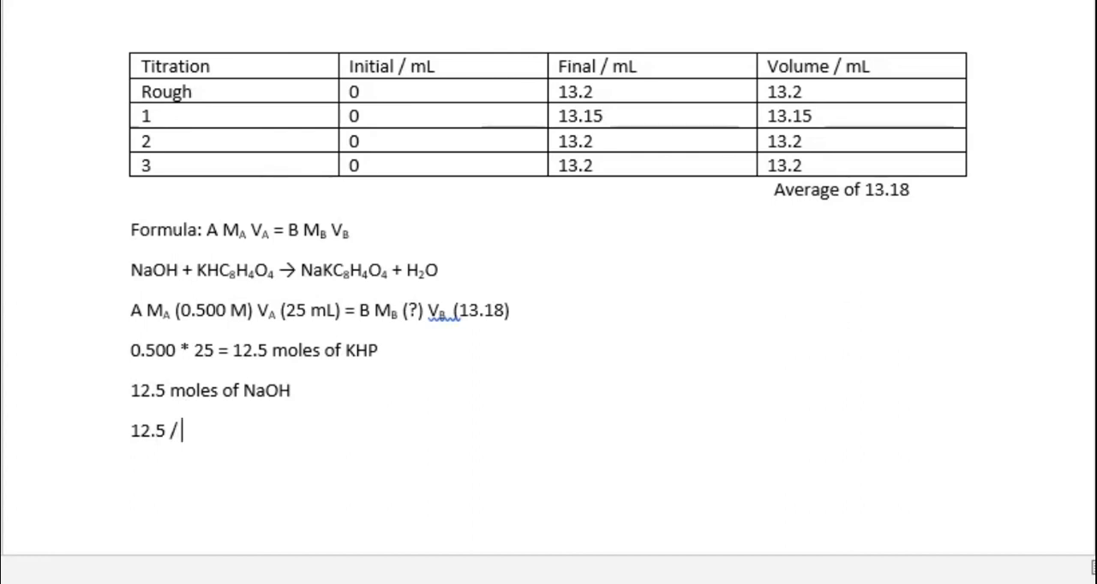
Complete the line as '13.18 = 0.948 moles of NaOH'.
text(13.1)
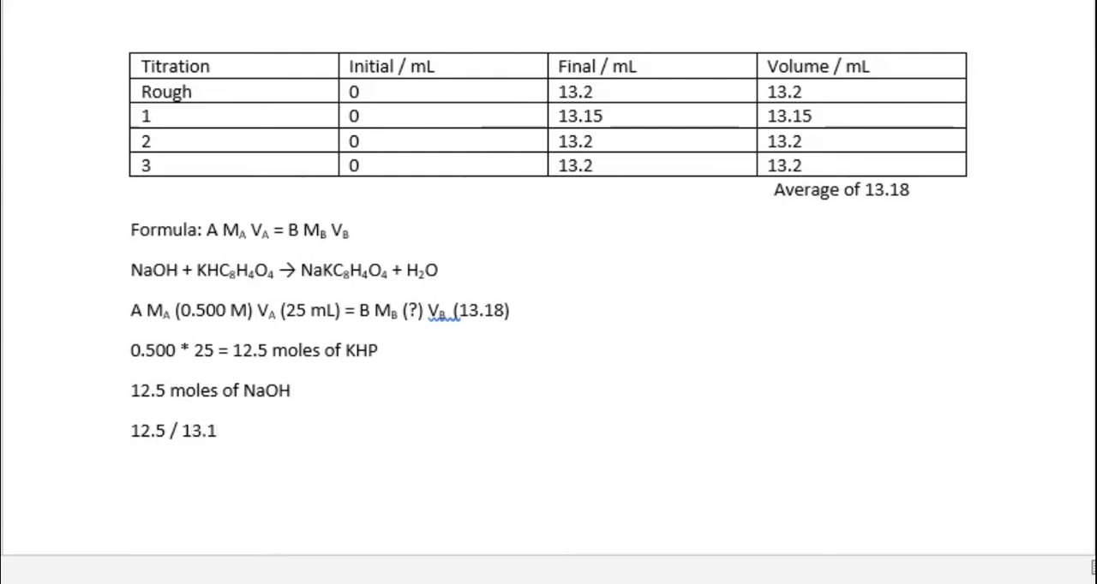
text(8 =)
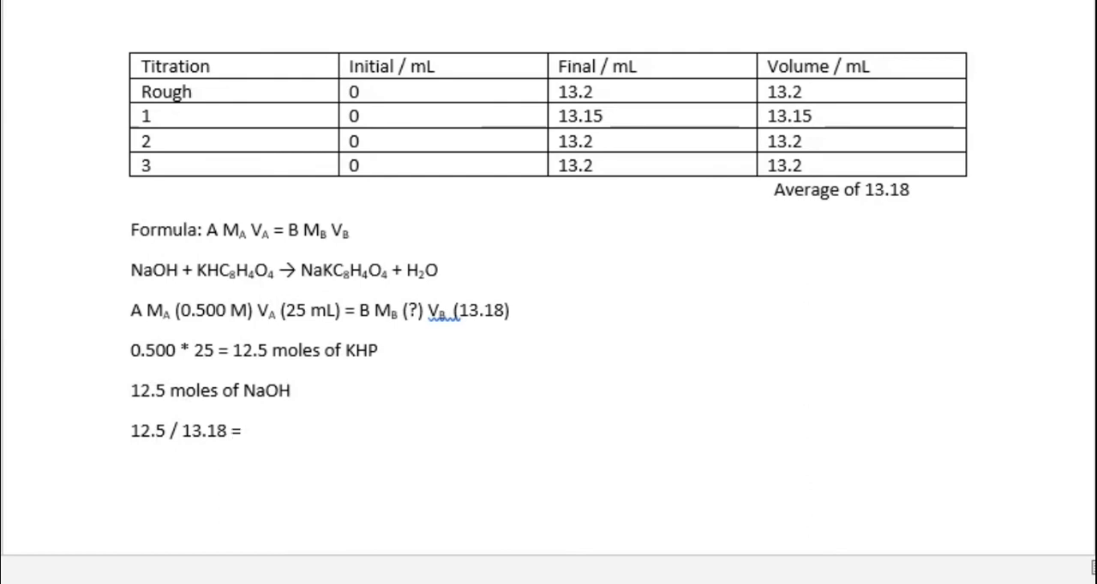
text(0)
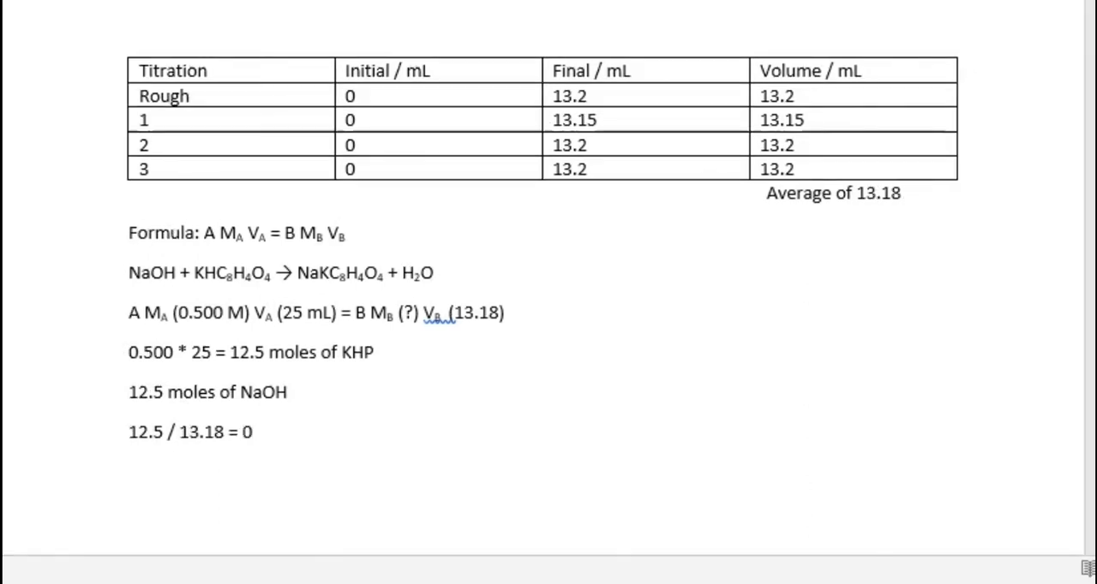
text(9)
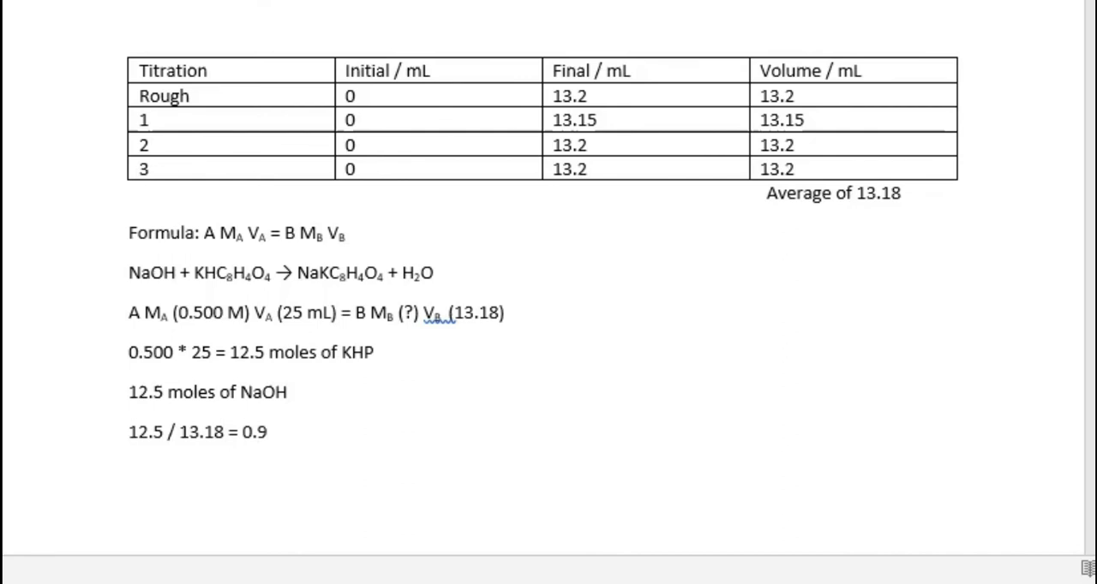
text(48)
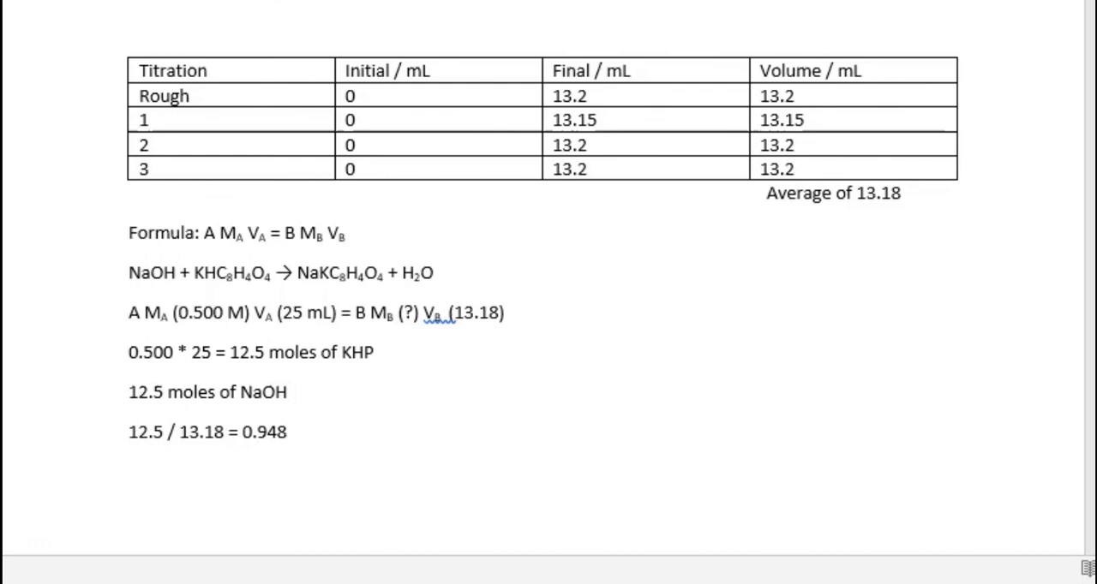
text(moles)
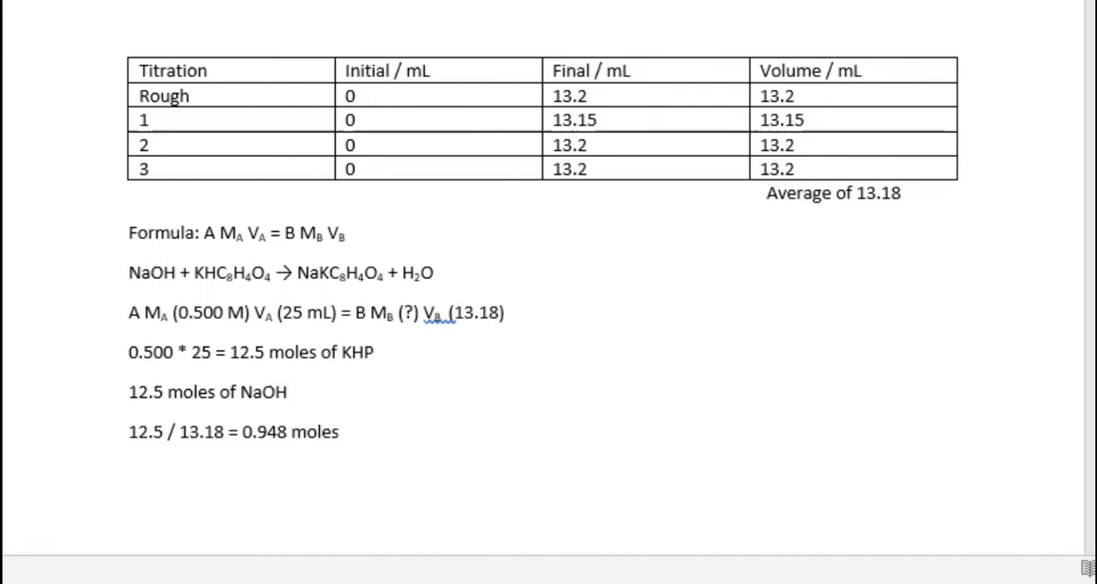
text(of)
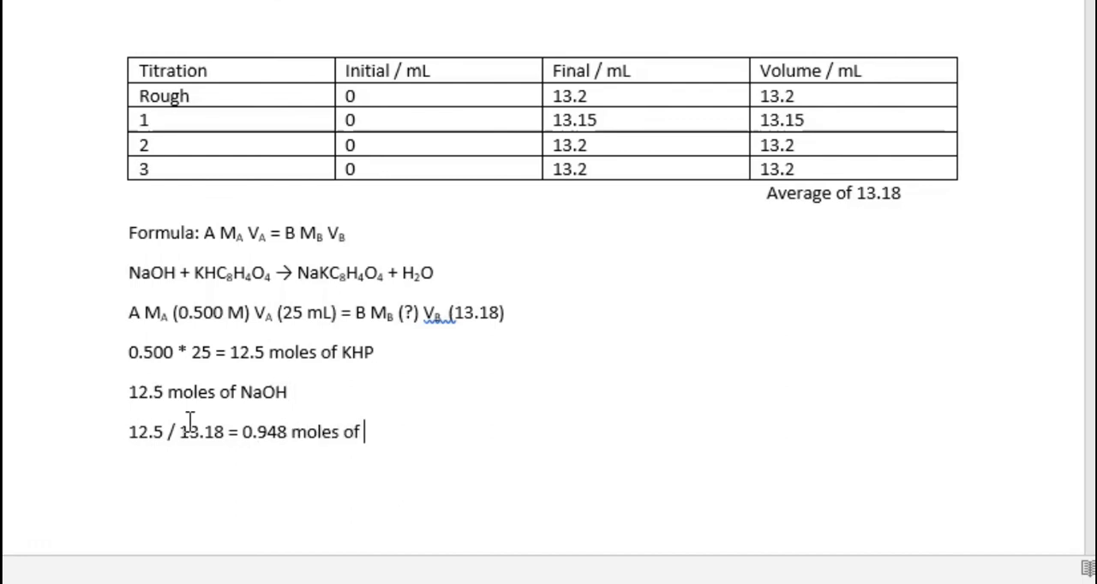
text(NaO)
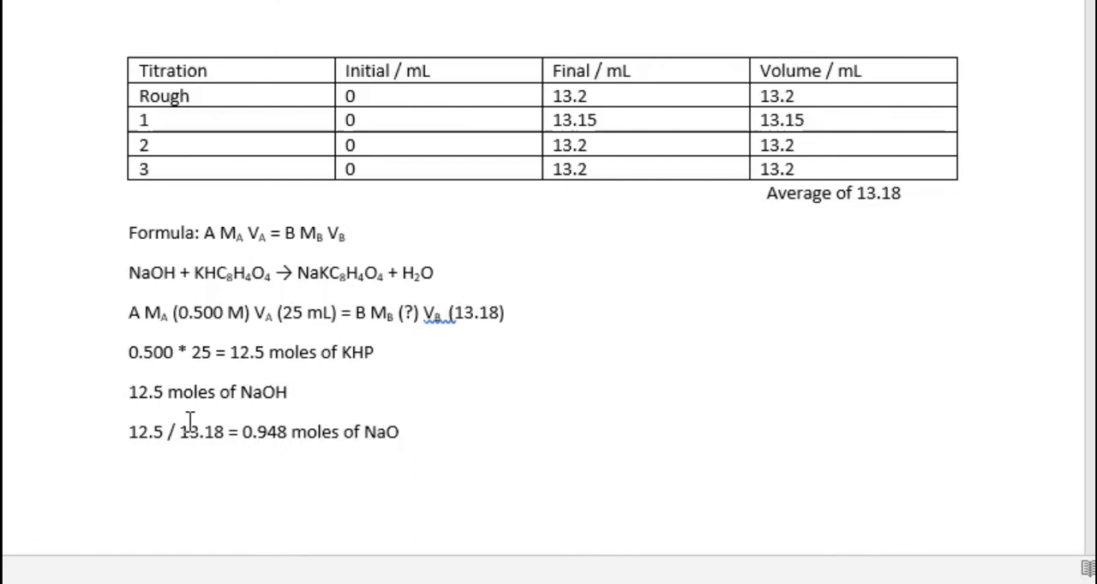
text(H)
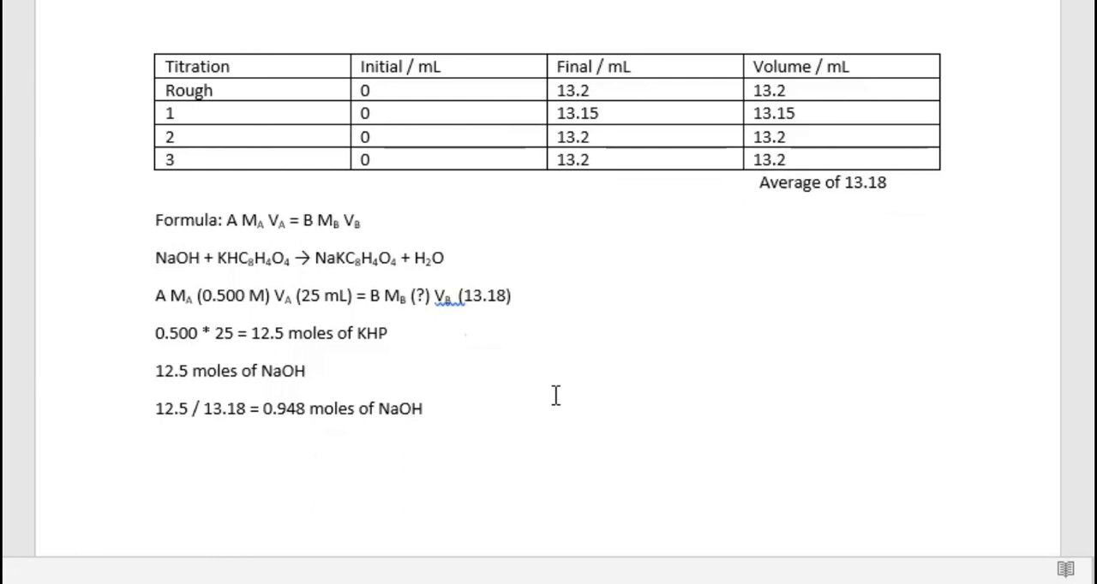
click(427, 409)
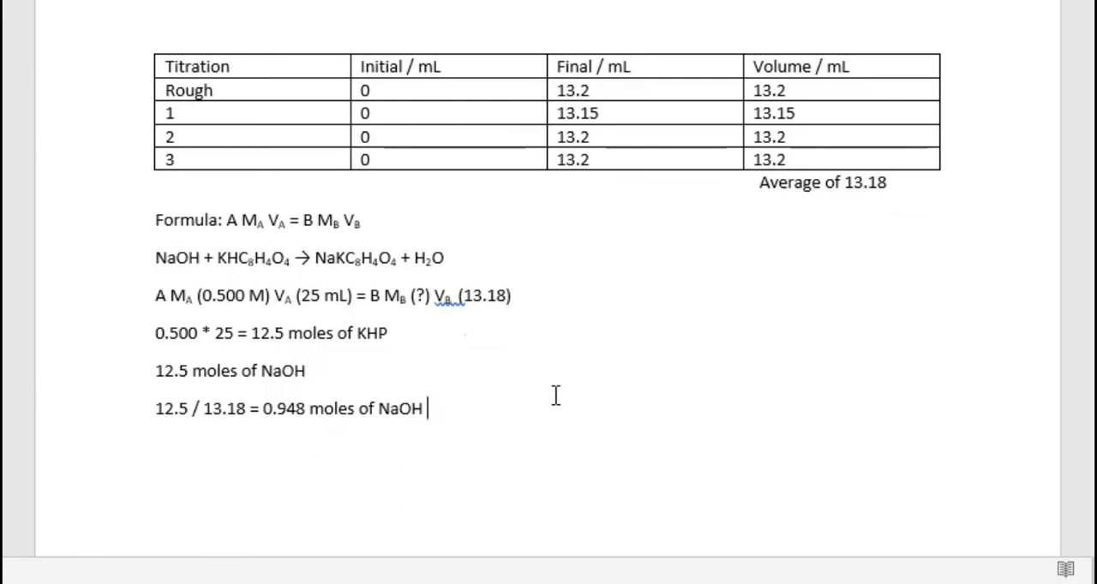